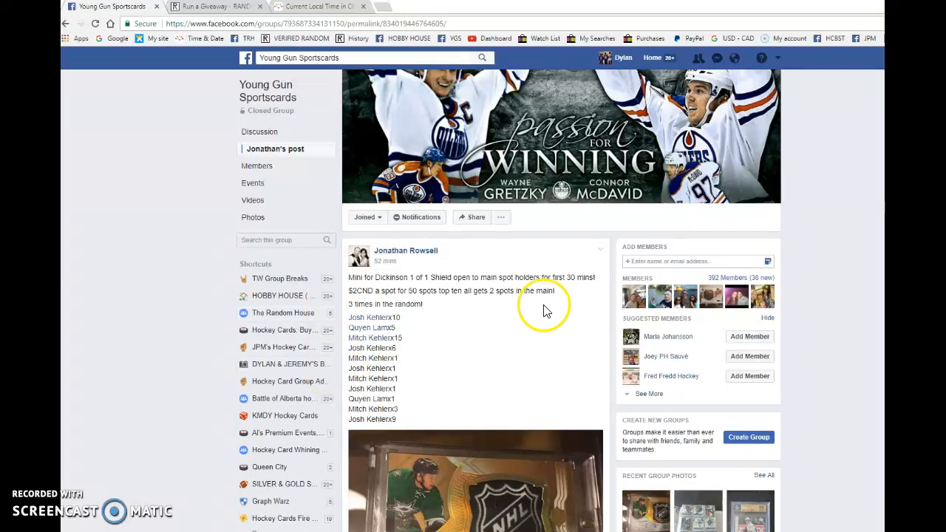
- Review the break post and highlight the top-ten-get-two-spots rule
scroll("down", 3)
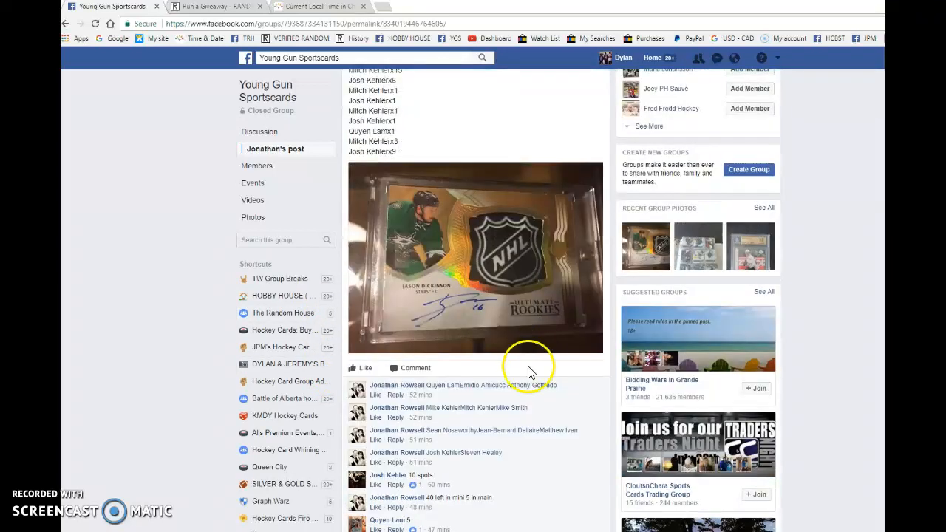
scroll("up", 3)
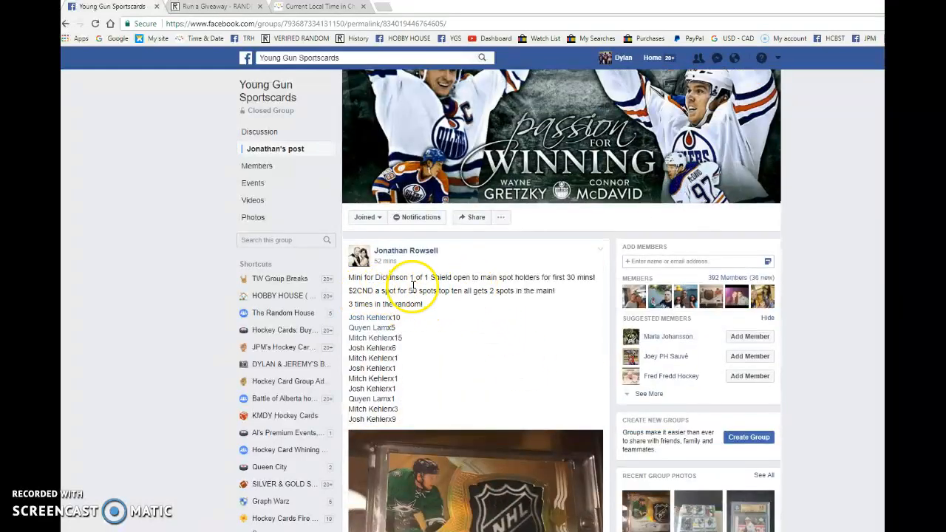
double_click(429, 290)
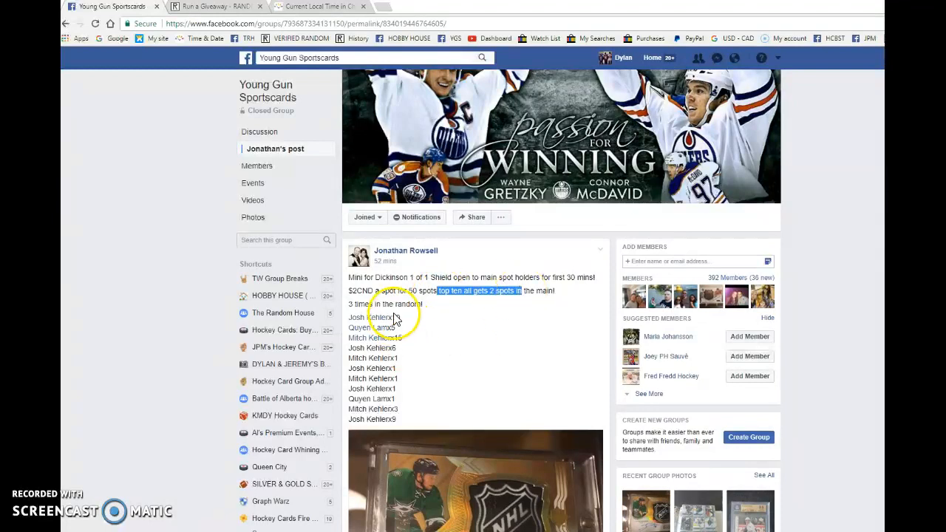
- Scroll down the comments to the OFFICIAL LIST of 50 entries
scroll("down", 3)
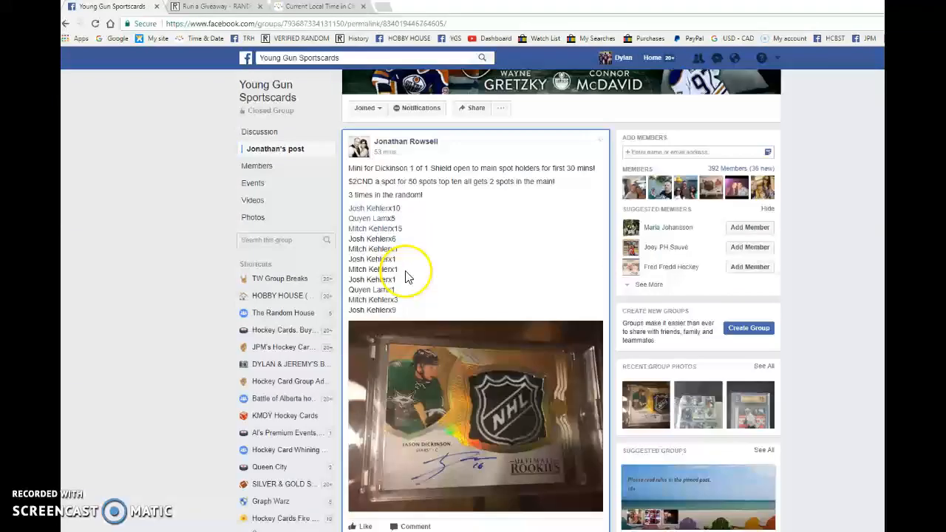
scroll("down", 3)
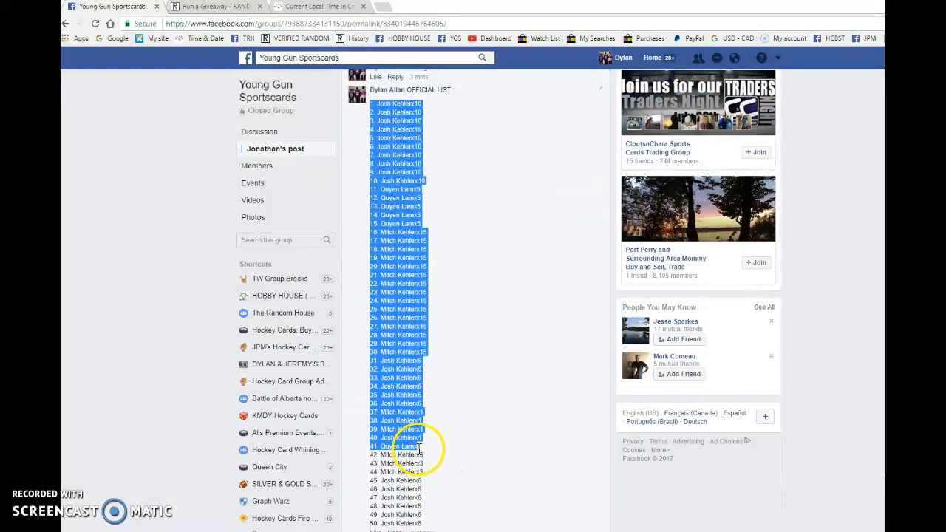
scroll("down", 3)
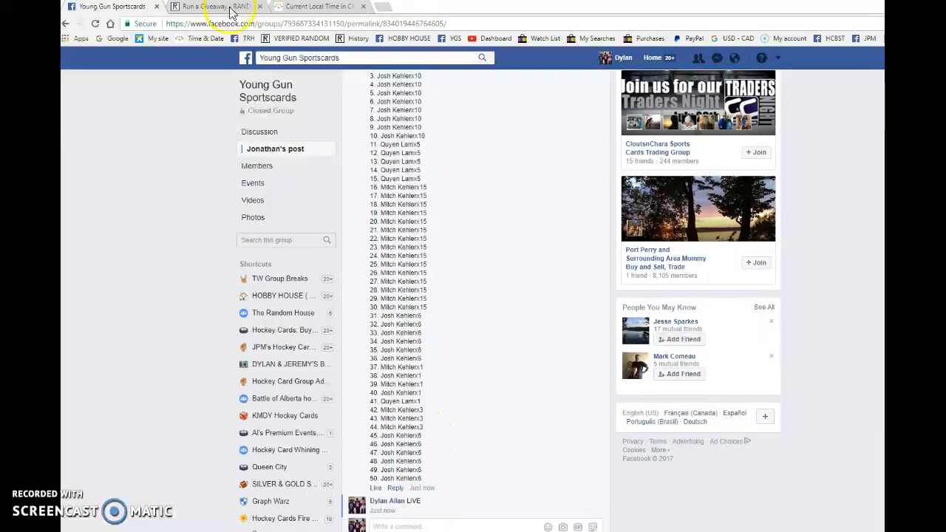
- Begin the giveaway and run rounds one and two on the 50 entries, showing '1 rounds left'
left_click(214, 6)
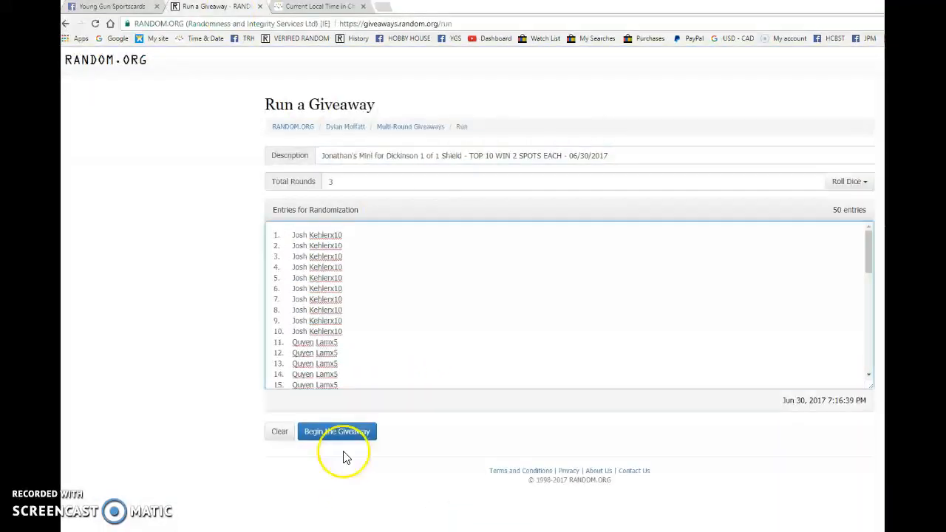
left_click(337, 431)
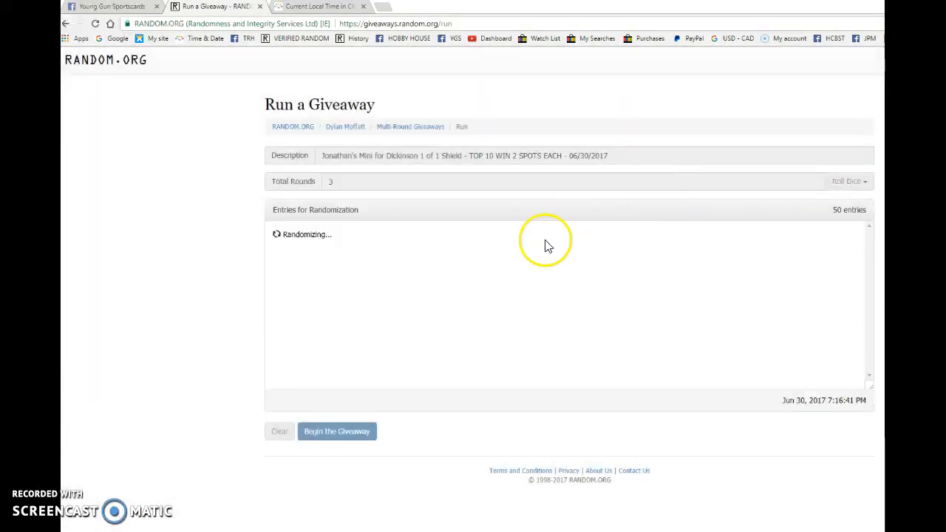
left_click(337, 431)
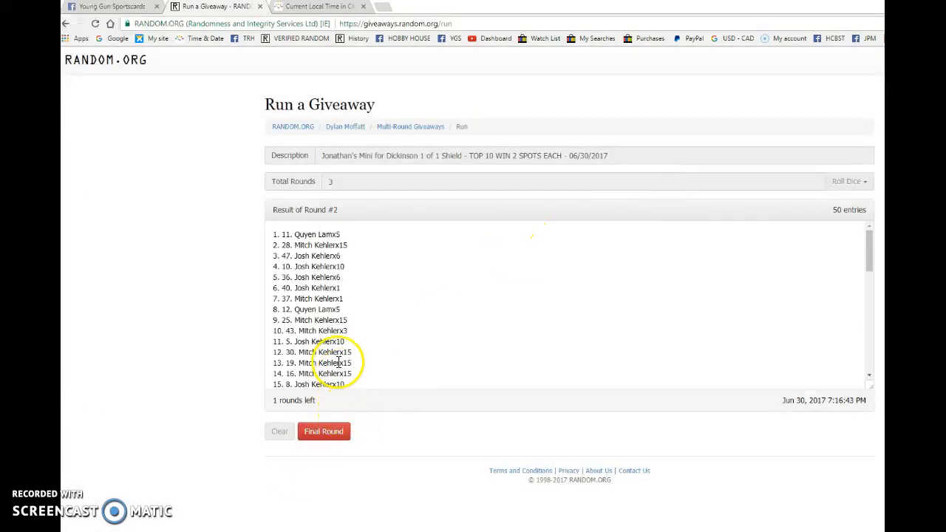
scroll("down", 3)
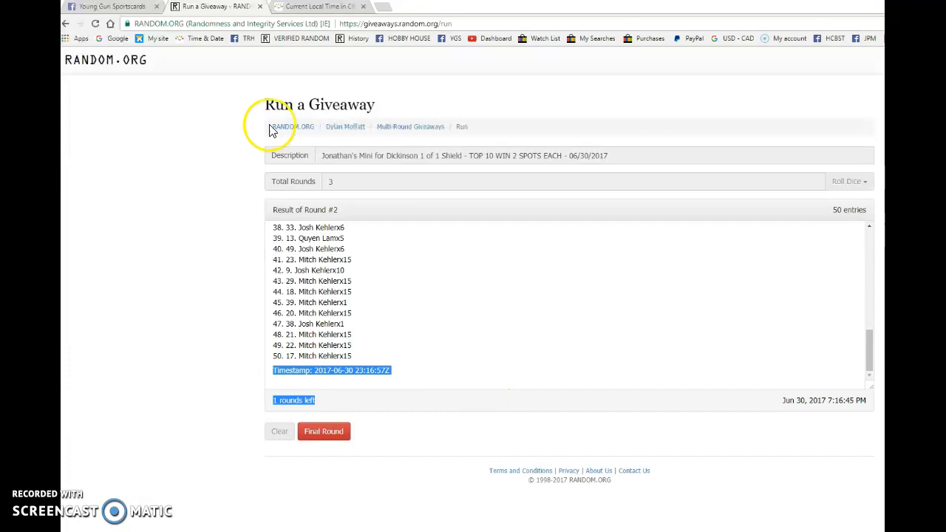
- Post the Round 2 timestamp and '1 rounds left' comment, checking local time on timeanddate.com
left_click(111, 6)
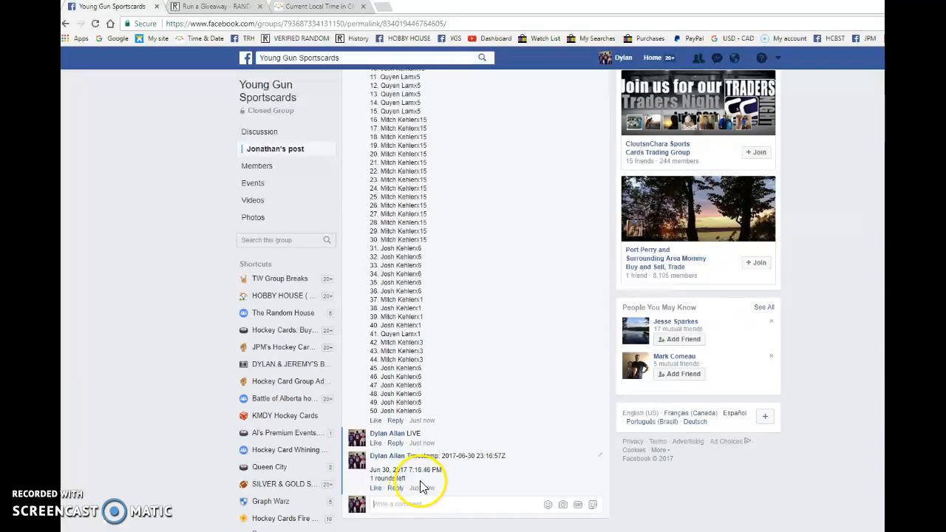
left_click(318, 6)
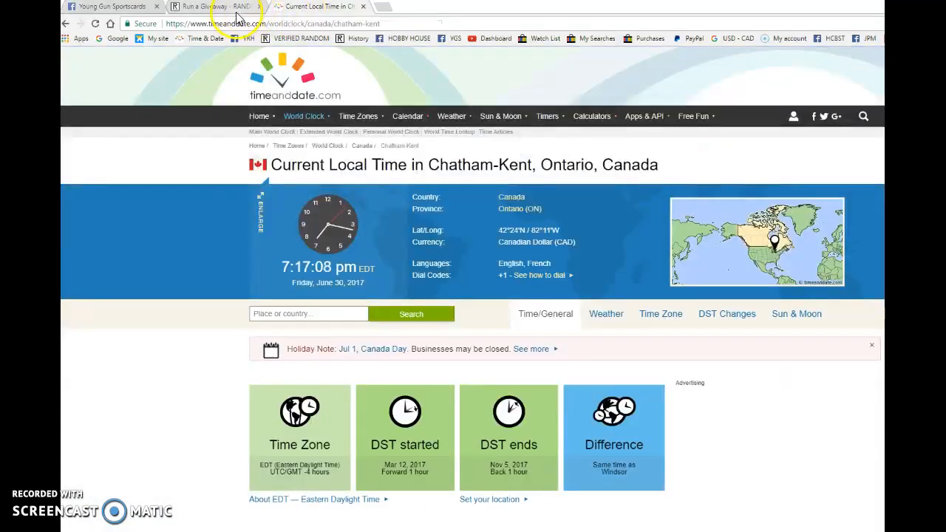
left_click(215, 6)
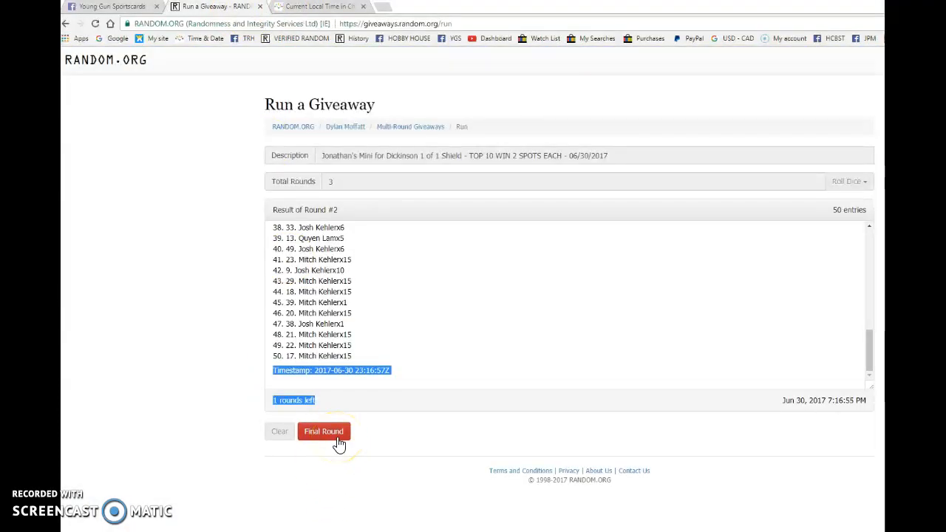
- Run final Round 3 and post its timestamp, verification code and 'Completed!' status to the thread
left_click(322, 432)
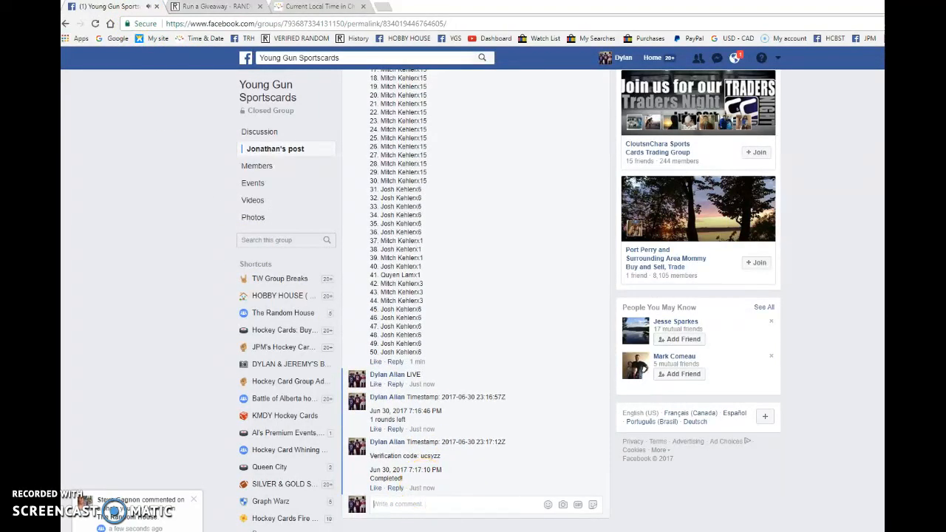
left_click(215, 6)
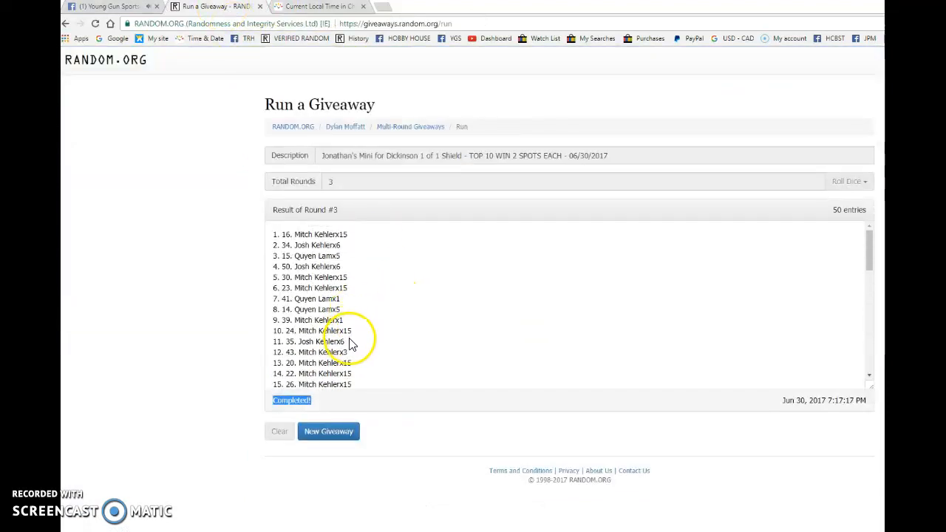
left_click(111, 6)
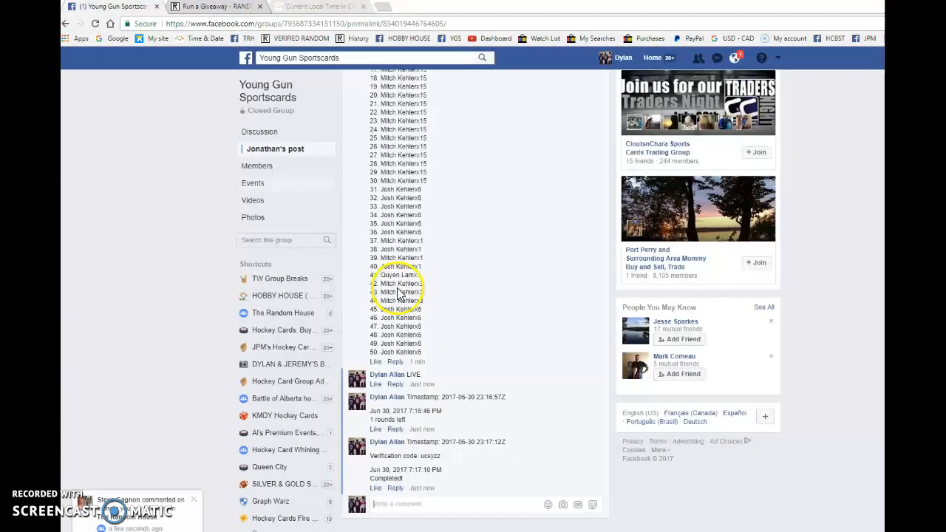